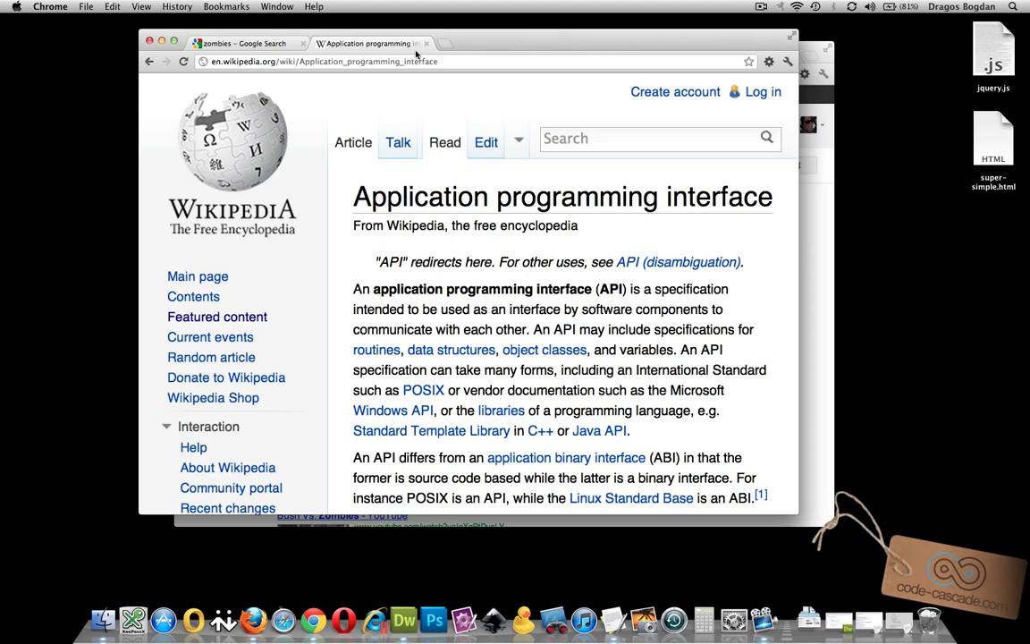
# Switch from the Wikipedia API article to the Google results for zombies
pyautogui.click(241, 43)
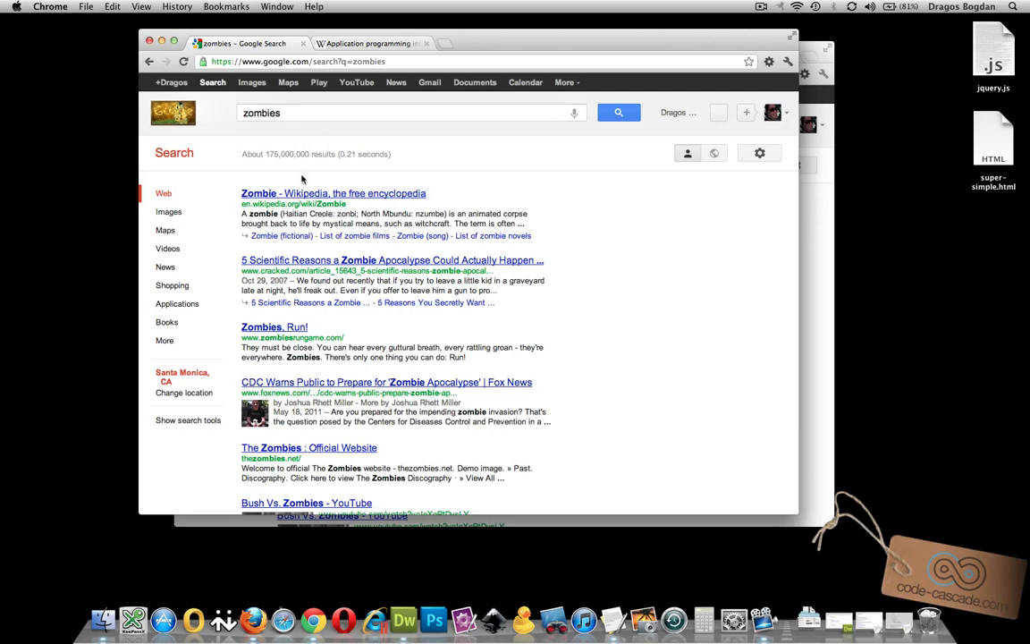
pyautogui.scroll(-3)
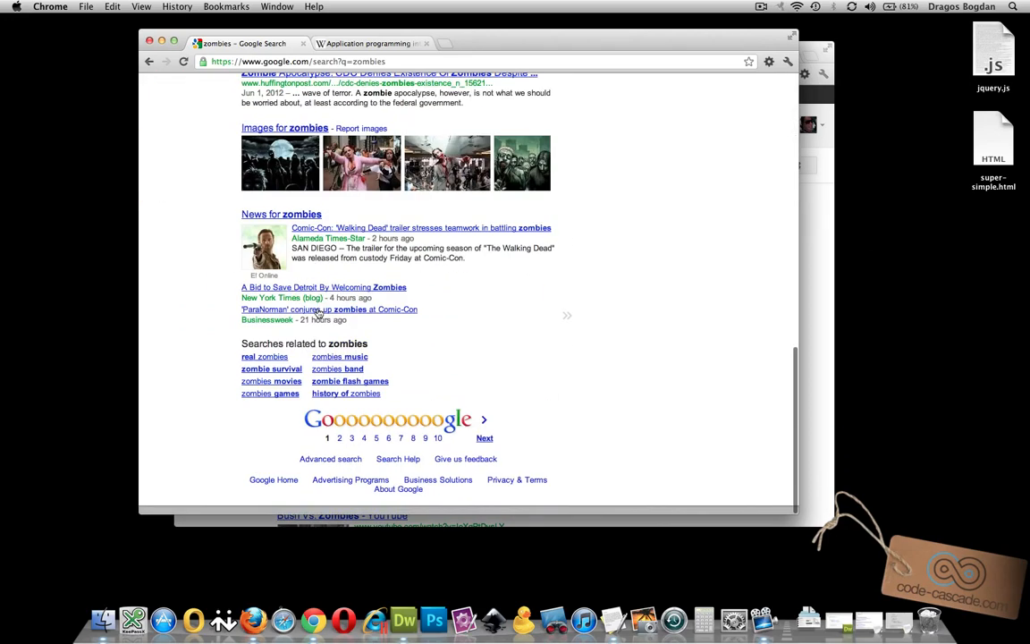
pyautogui.scroll(3)
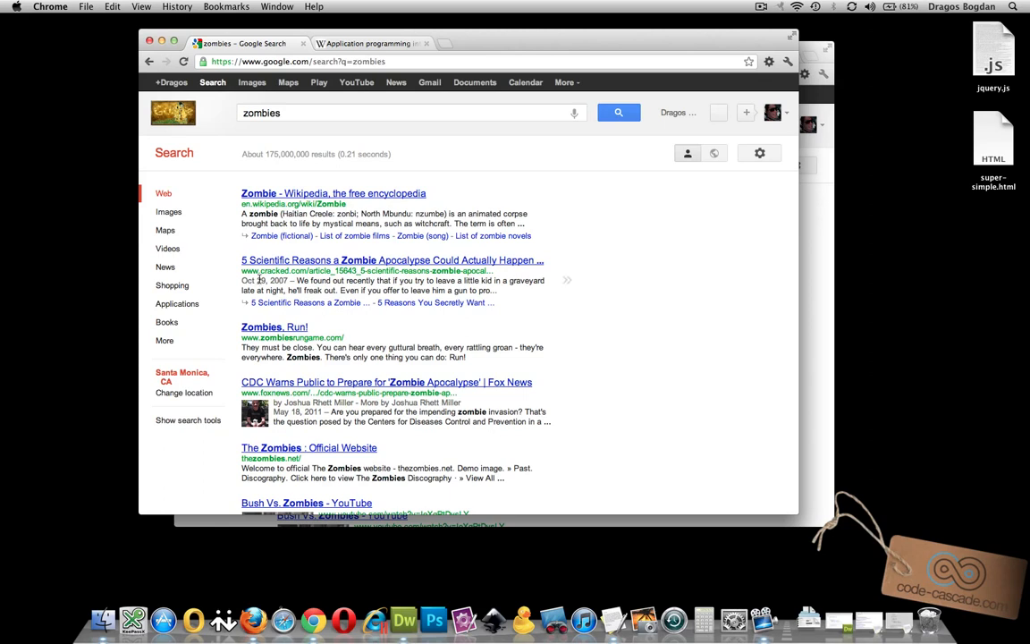
pyautogui.moveTo(376, 322)
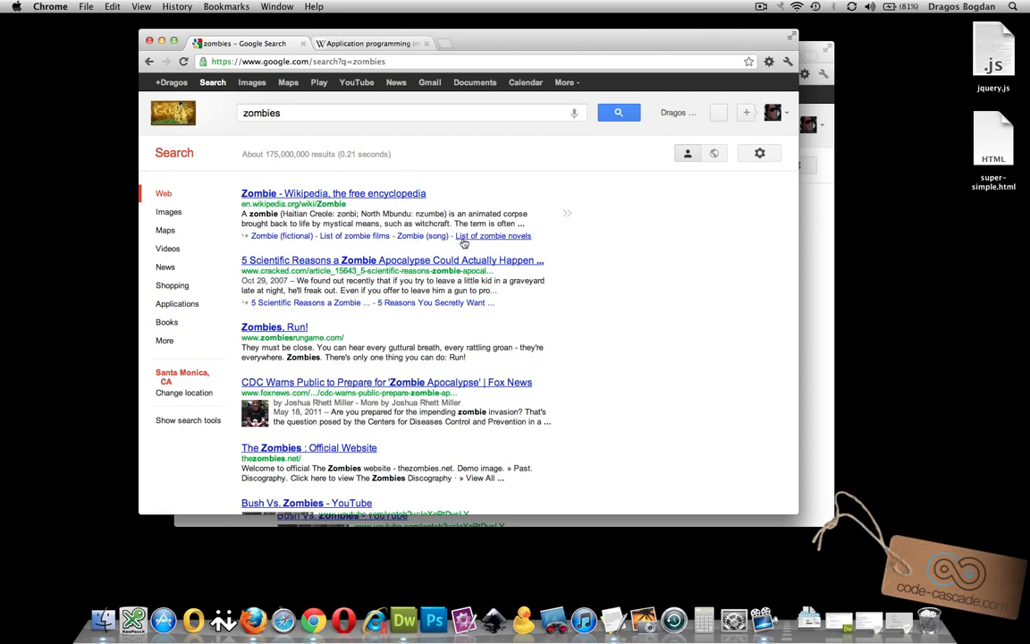
pyautogui.moveTo(493, 236)
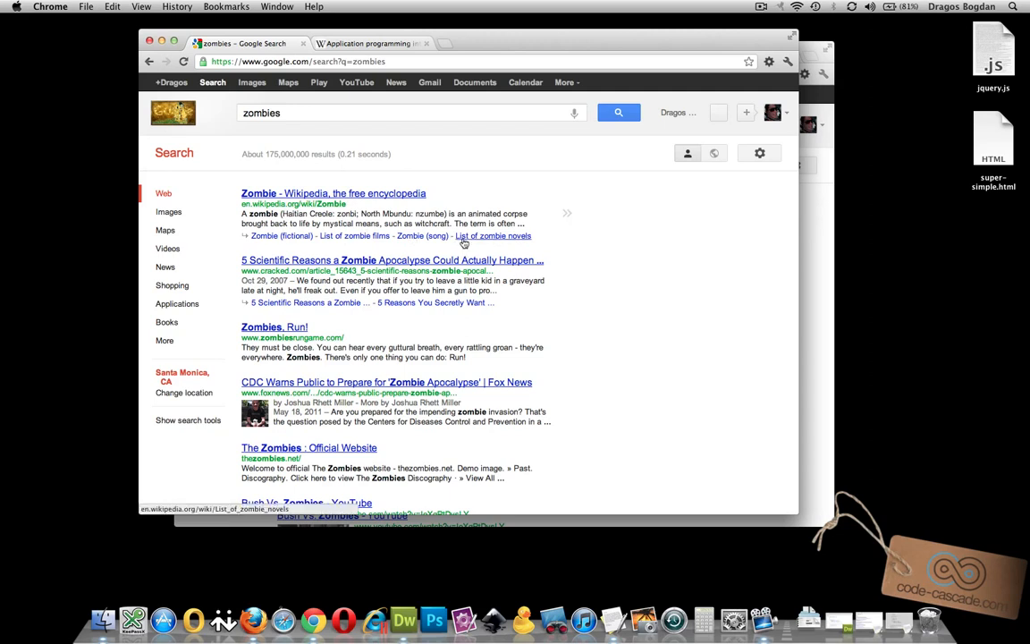
pyautogui.moveTo(322, 186)
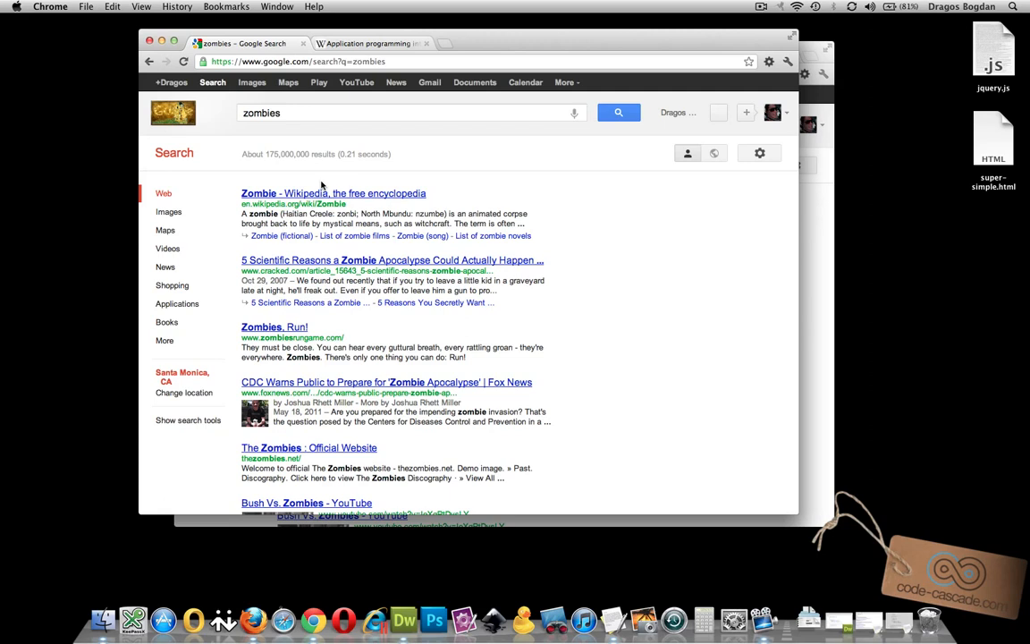
pyautogui.moveTo(310, 245)
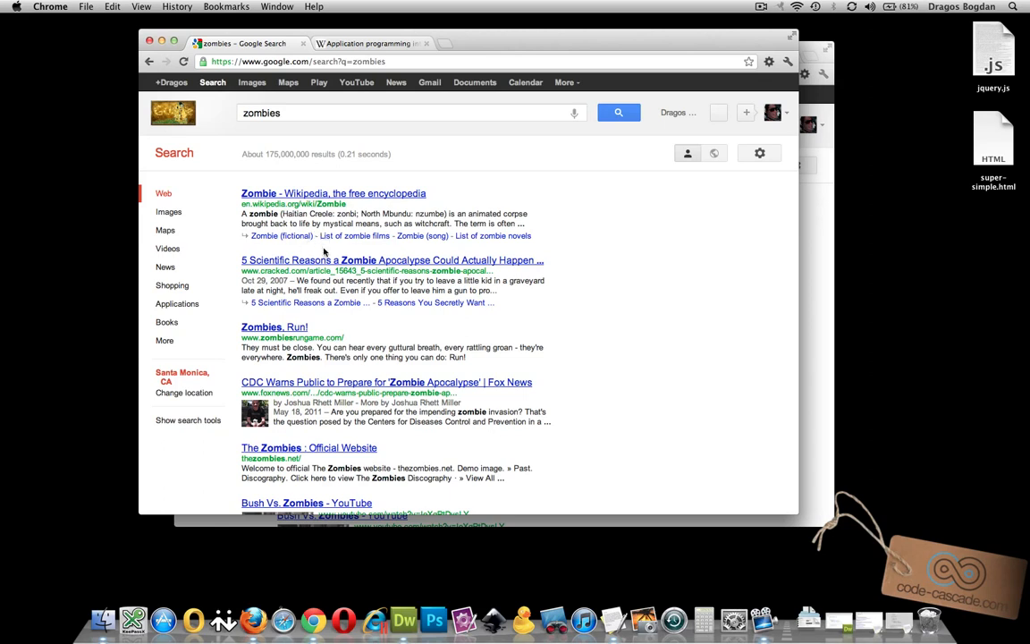
pyautogui.moveTo(836, 218)
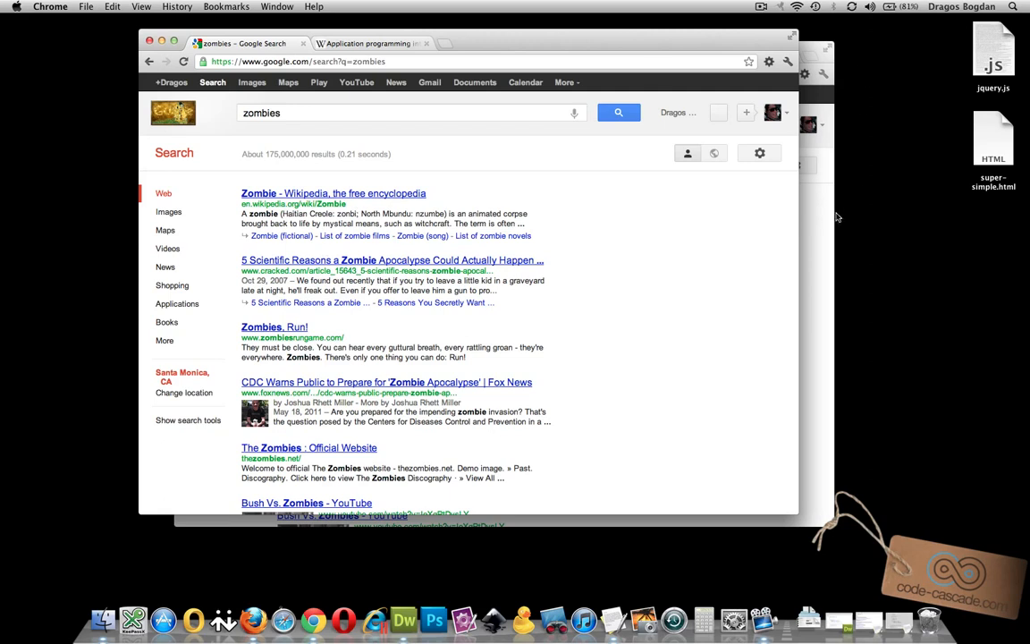
# Bring forward the window showing graph.facebook.com/zombies raw JSON
pyautogui.click(394, 56)
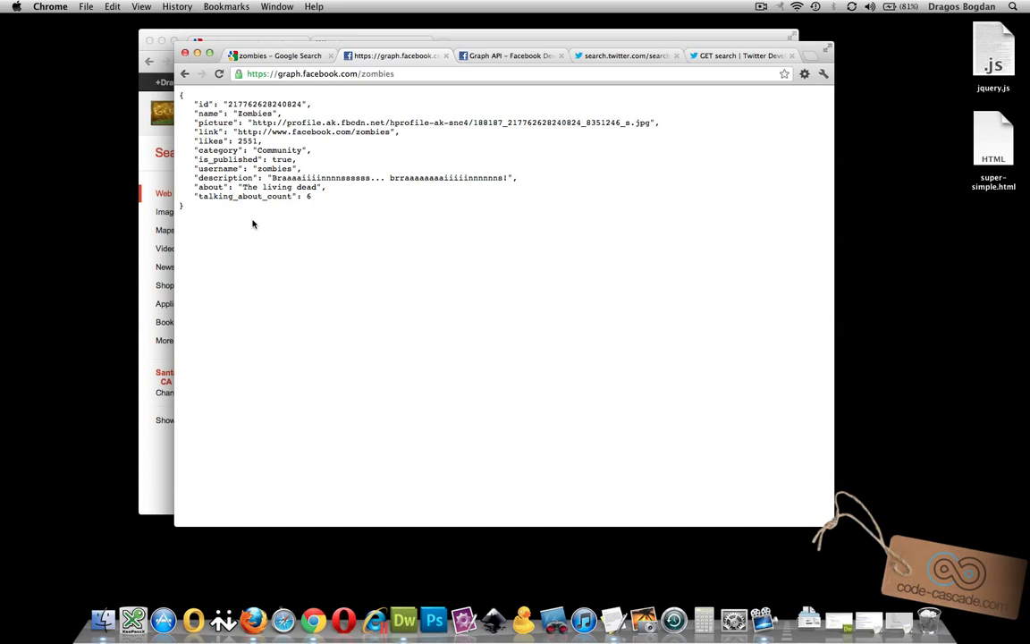
pyautogui.moveTo(227, 229)
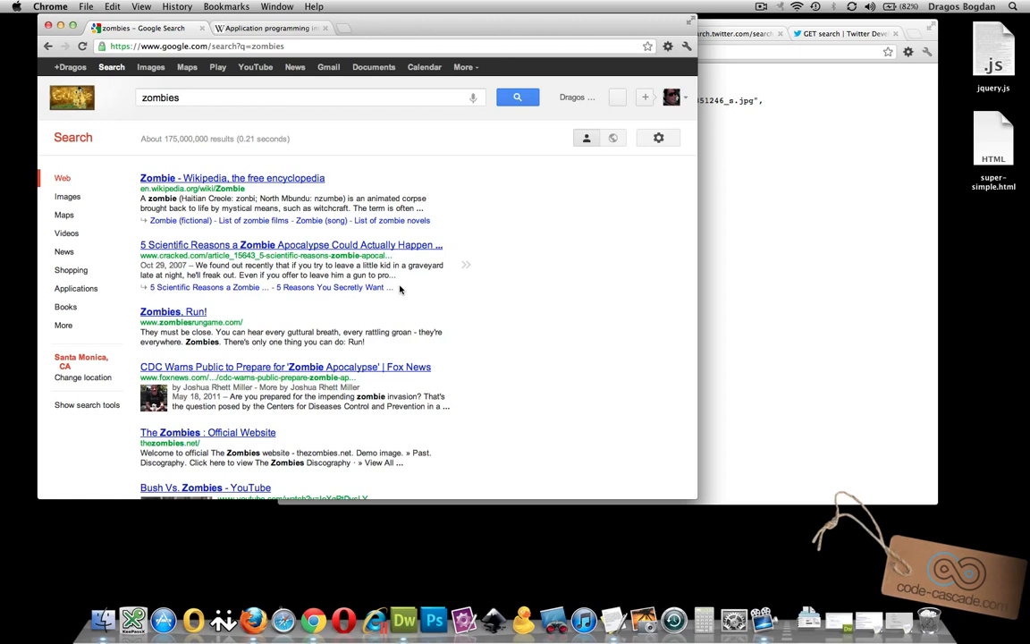
pyautogui.moveTo(352, 333)
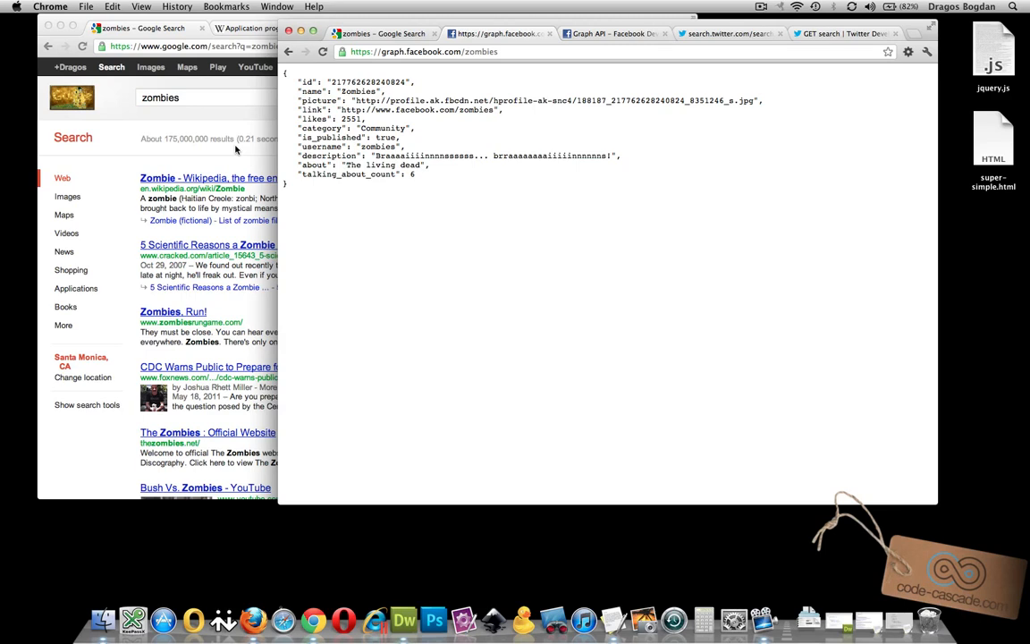
pyautogui.moveTo(350, 229)
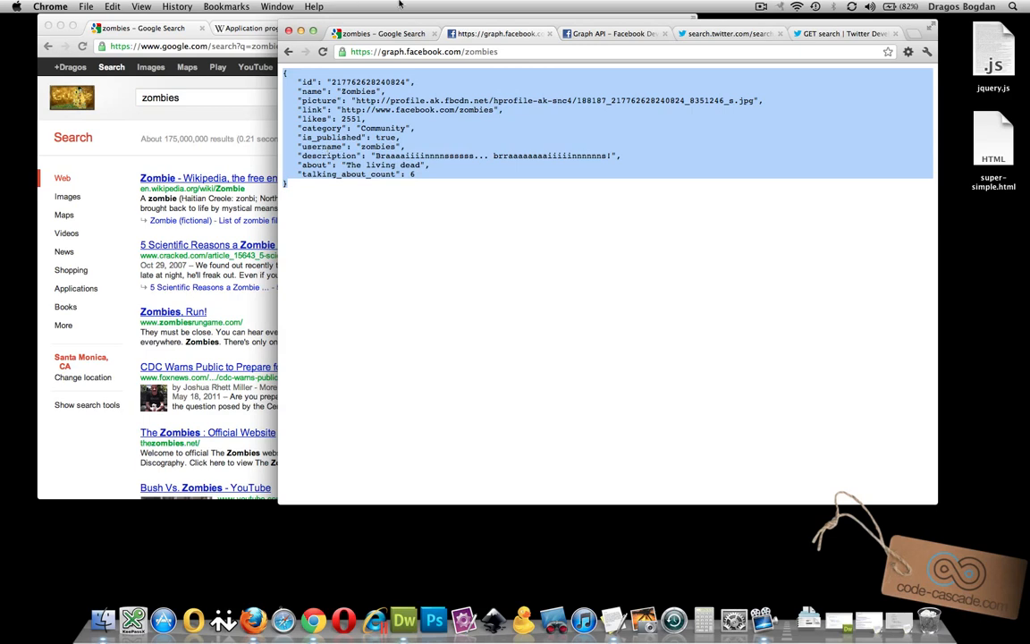
# Clear the selection on the Facebook Graph JSON shown beside the Google results
pyautogui.click(424, 127)
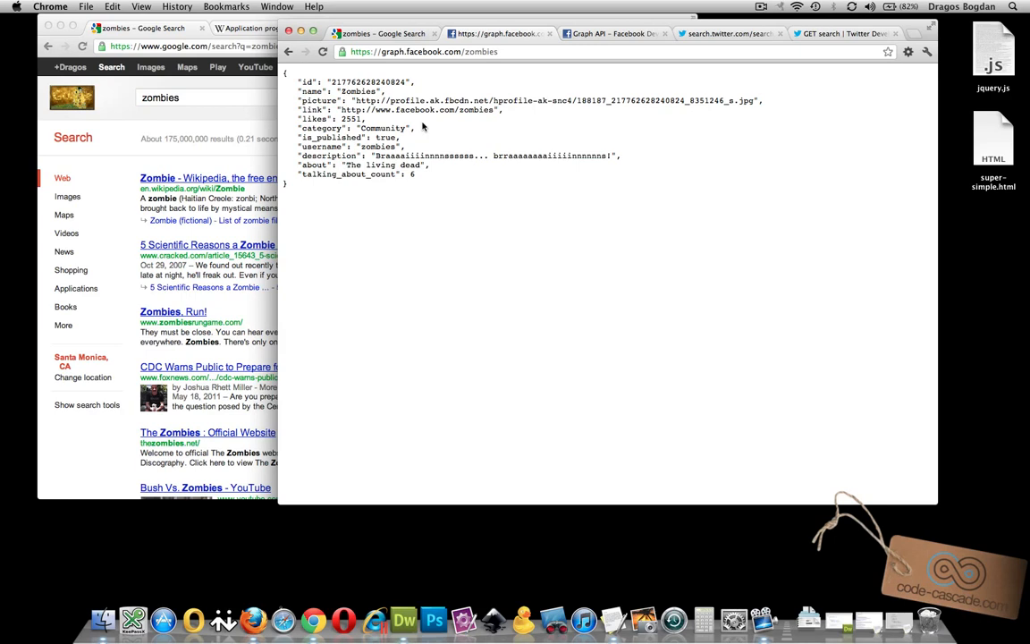
pyautogui.moveTo(297, 264)
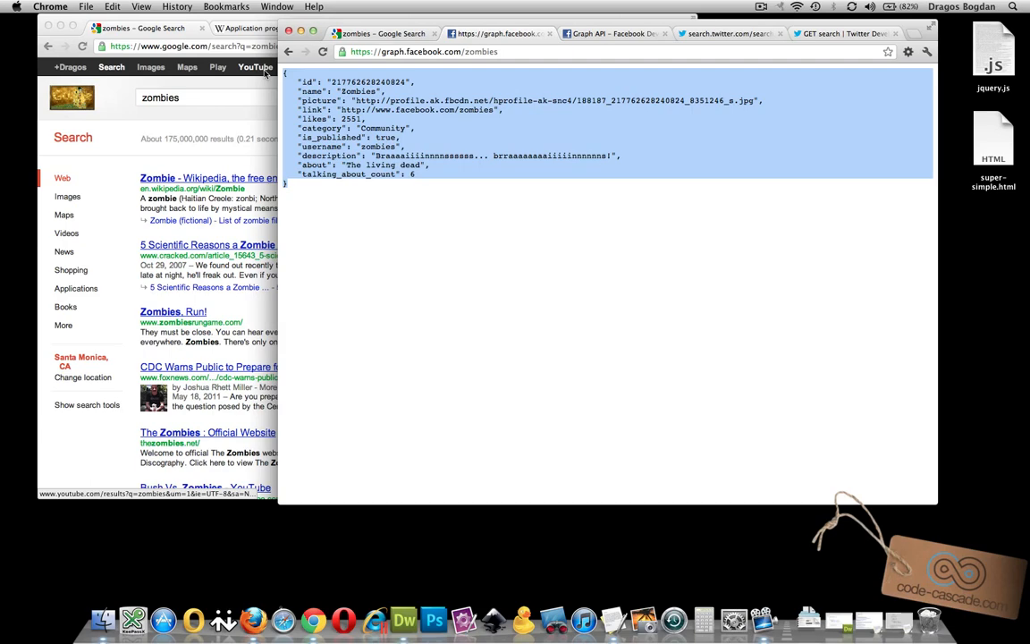
# Bring the Google results forward and scroll the raw Twitter search JSON for zombies
pyautogui.click(730, 33)
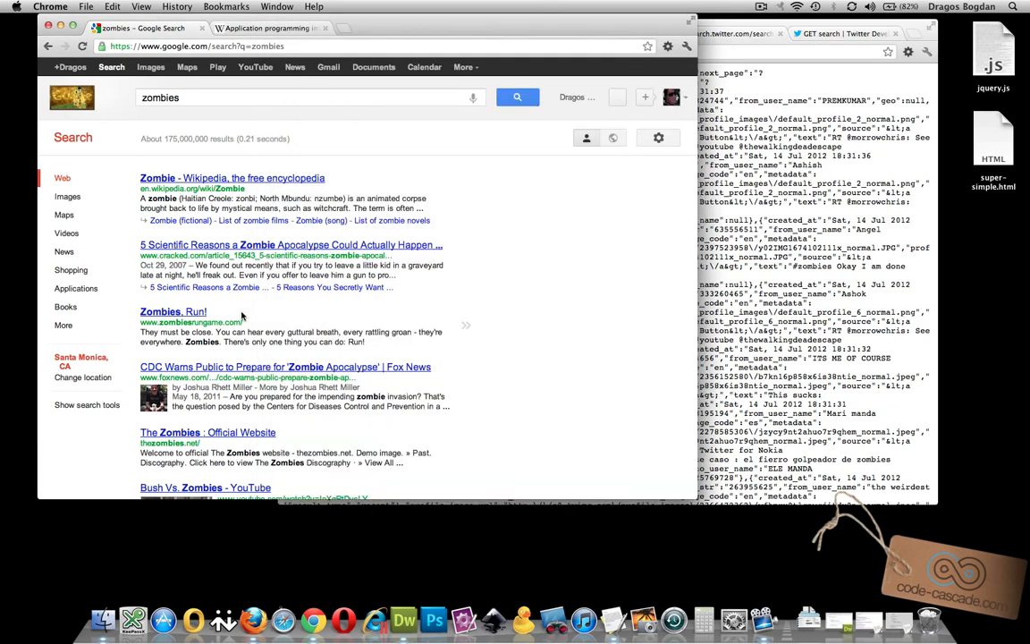
pyautogui.scroll(-3)
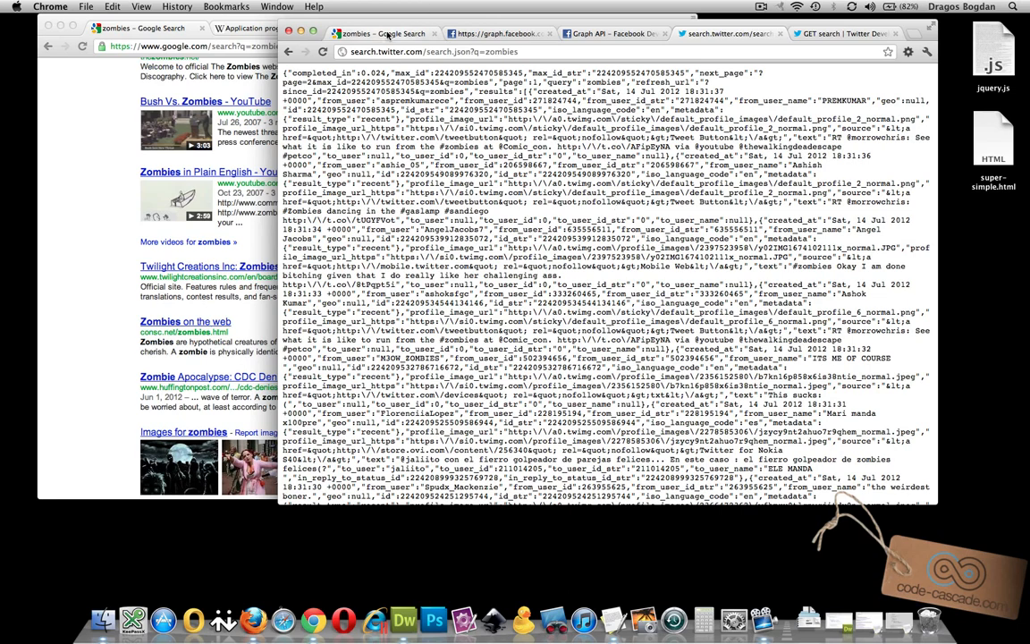
# Return to the Google zombies results and select the search page's web address
pyautogui.click(384, 32)
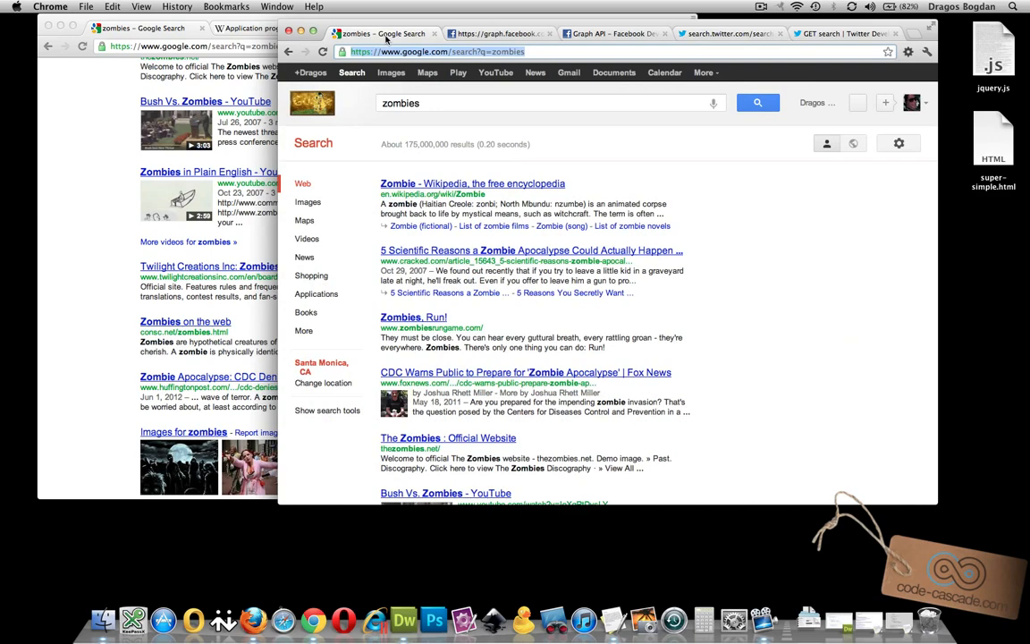
pyautogui.moveTo(425, 72)
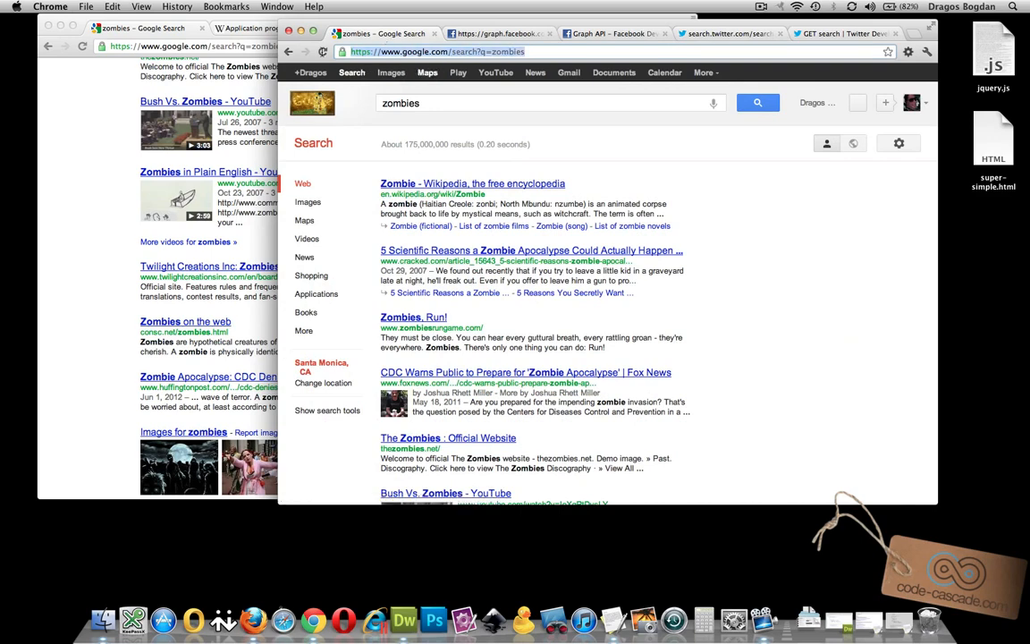
pyautogui.click(613, 619)
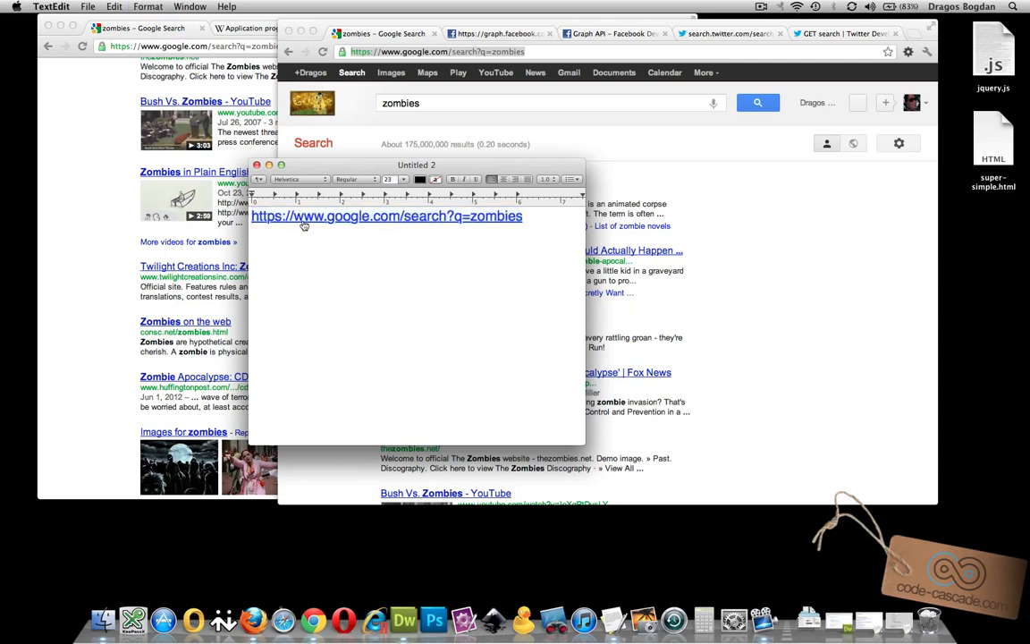
pyautogui.moveTo(431, 225)
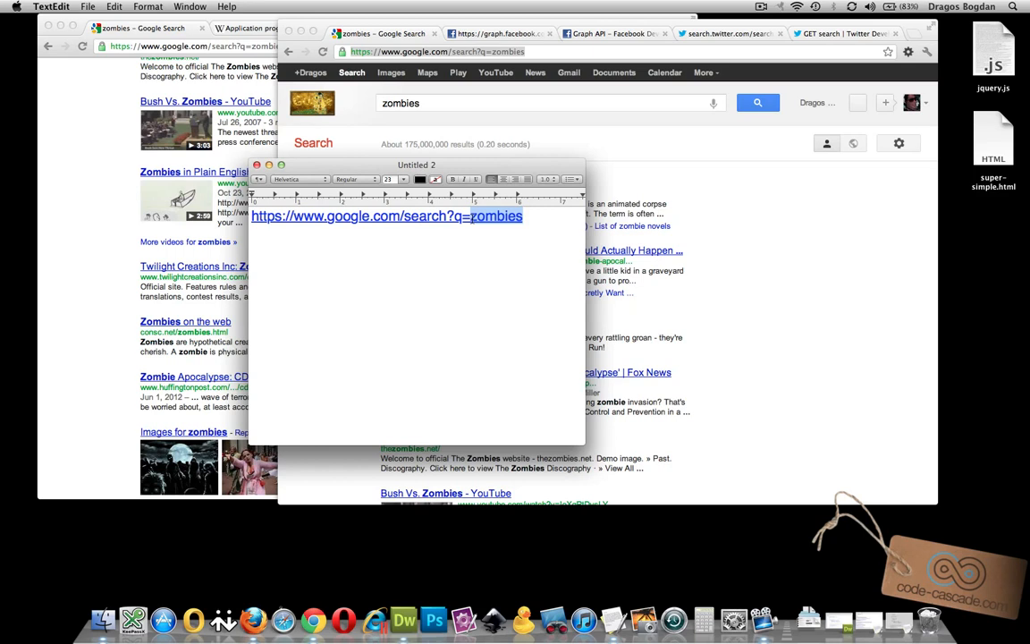
# Replace zombies with puppies at the end of the pasted Google search URL
pyautogui.write('pup')
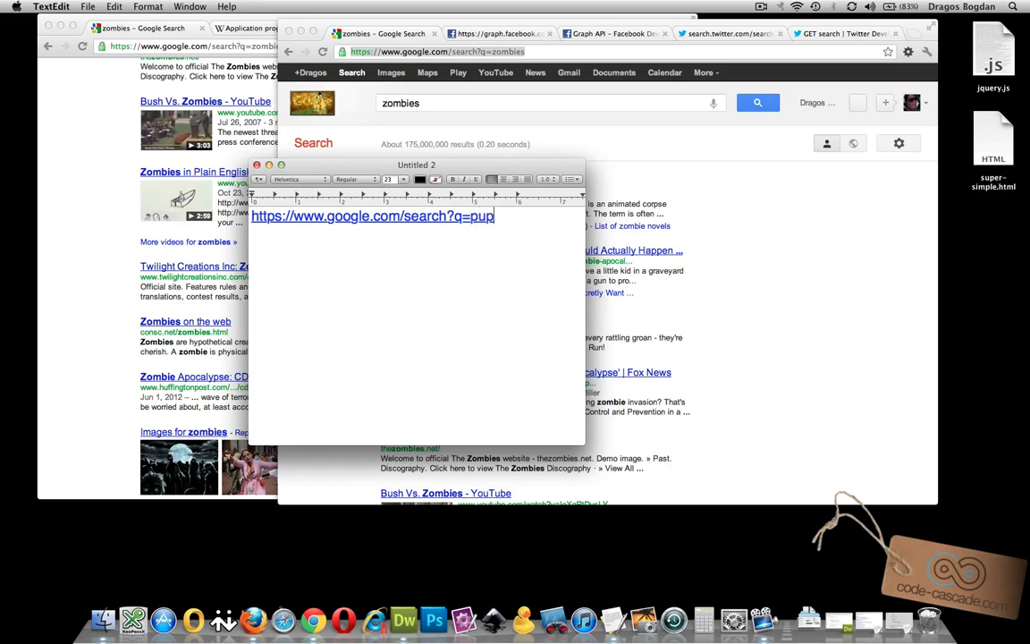
pyautogui.write('pies')
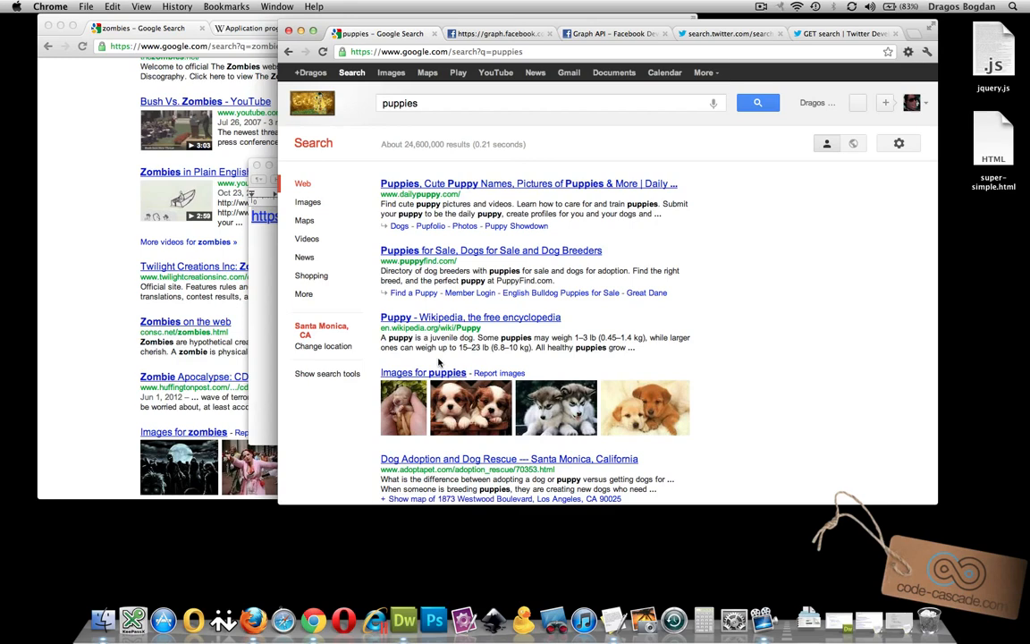
# Show the Facebook Zombies community page at facebook.com/zombies
pyautogui.click(498, 32)
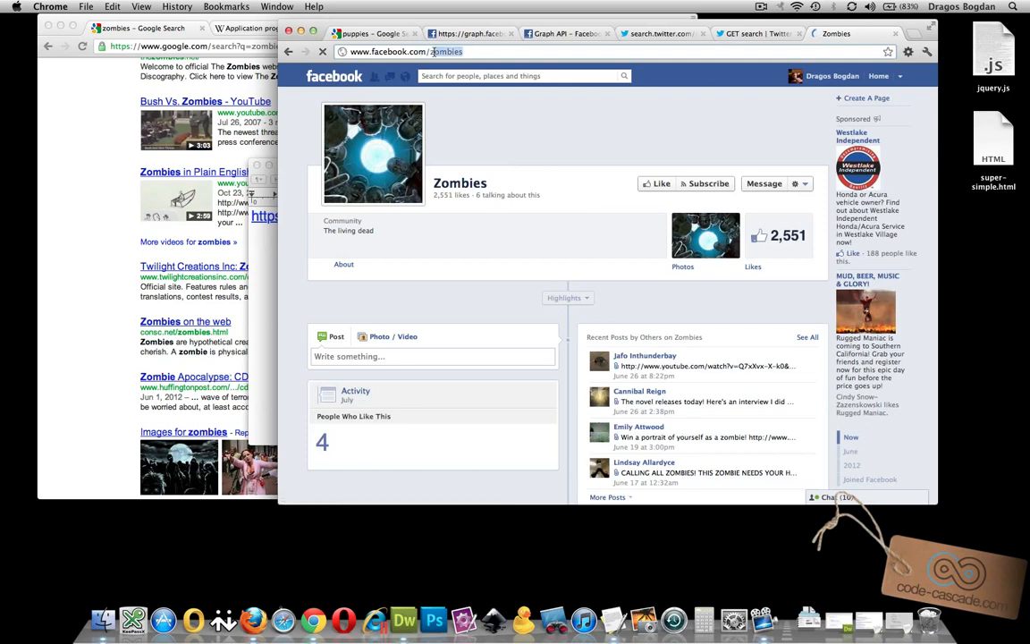
# Load Twitter's search.json with q=puppies, then return to the Facebook Graph zombies JSON
pyautogui.click(660, 33)
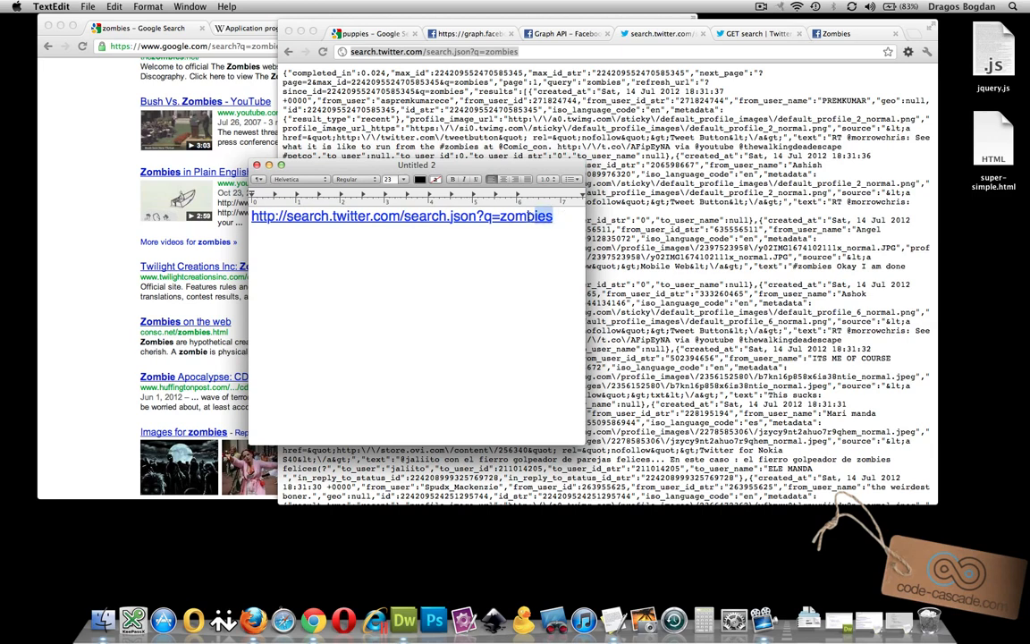
pyautogui.press('Backspace')
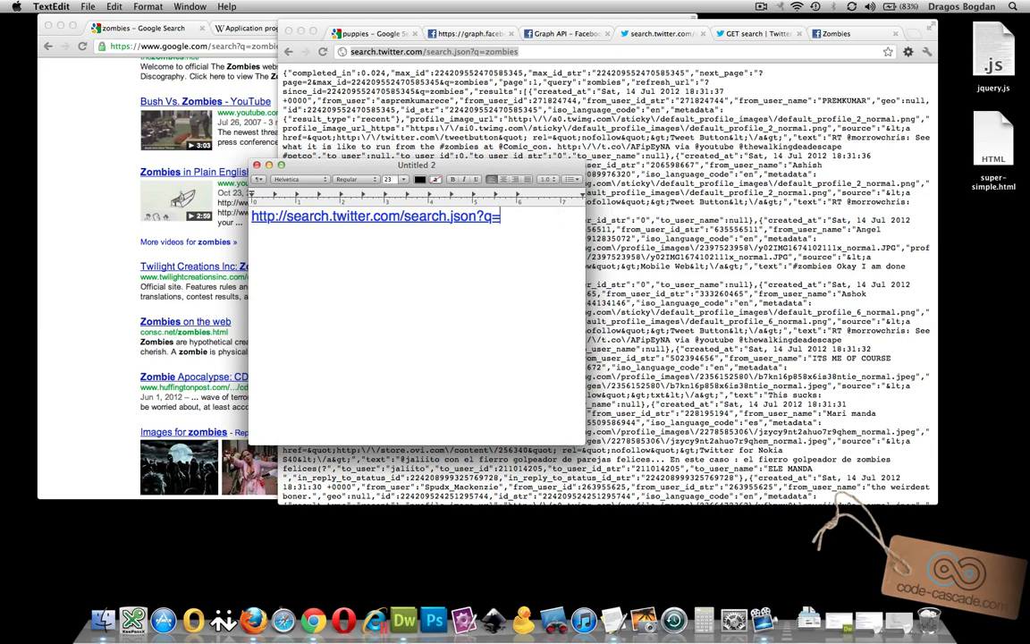
pyautogui.write('puppies')
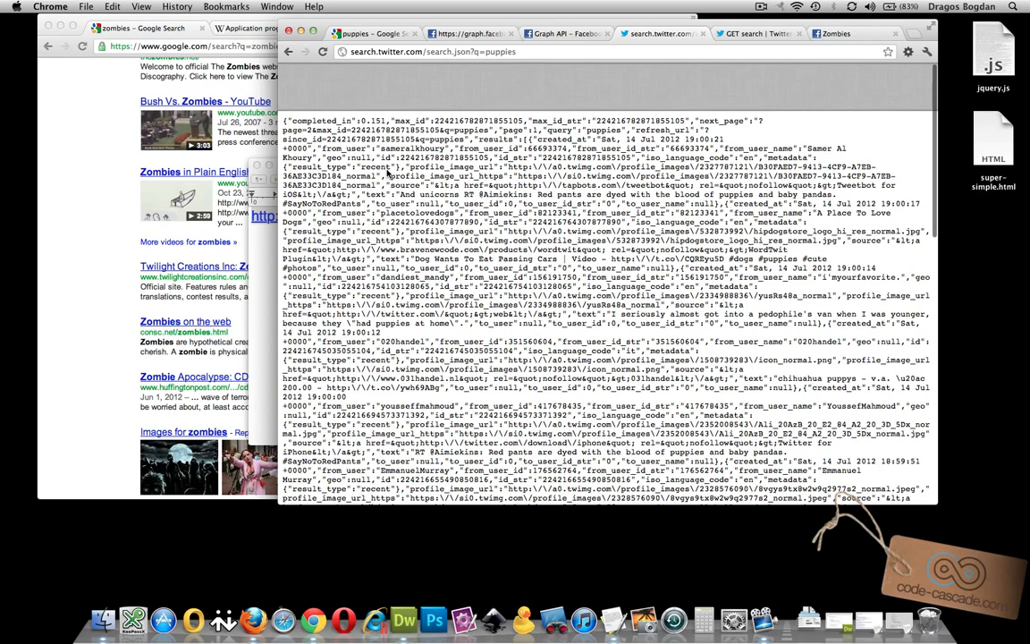
pyautogui.scroll(-3)
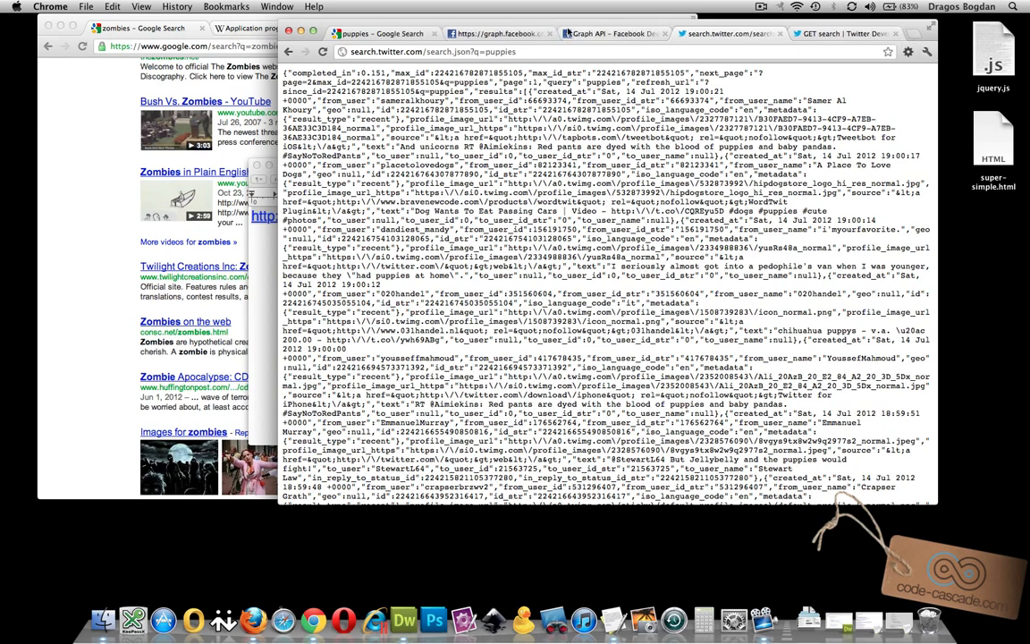
pyautogui.click(497, 32)
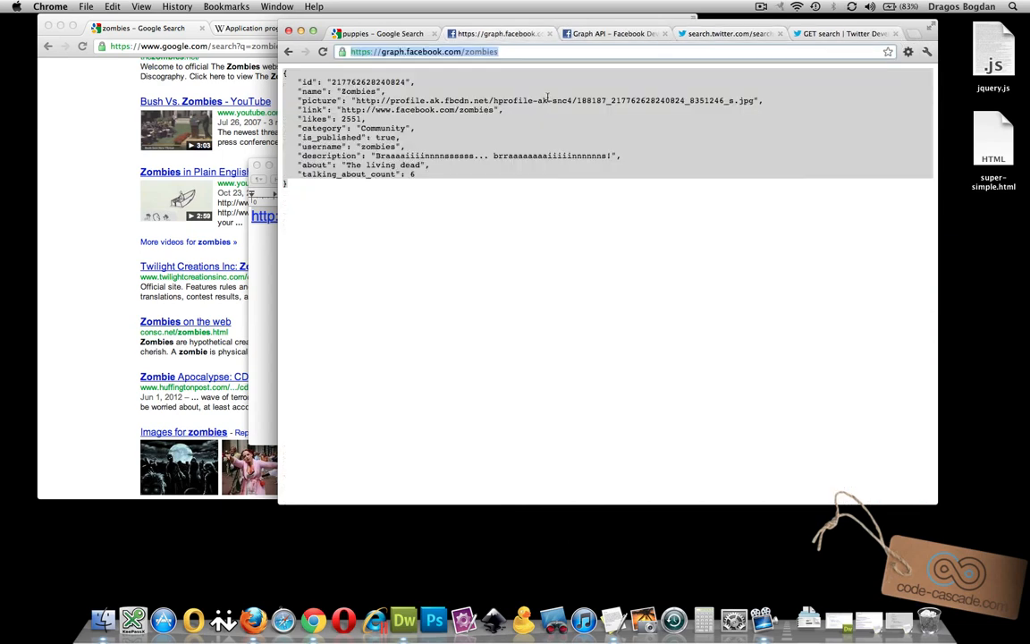
# Read Facebook's Graph API reference, then bring up Twitter's GET search documentation
pyautogui.click(611, 32)
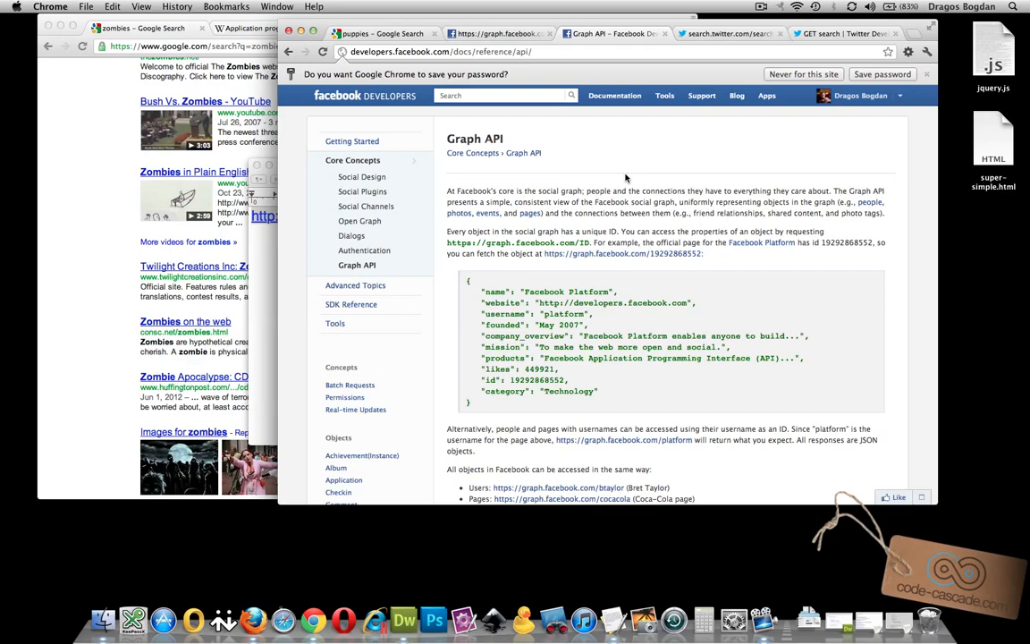
pyautogui.moveTo(558, 161)
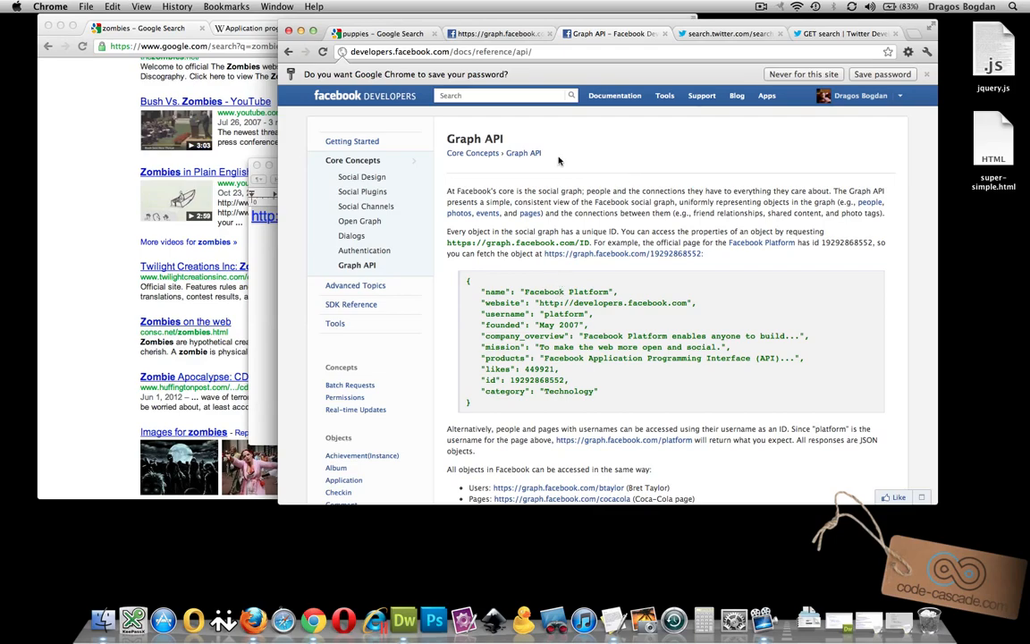
pyautogui.scroll(-3)
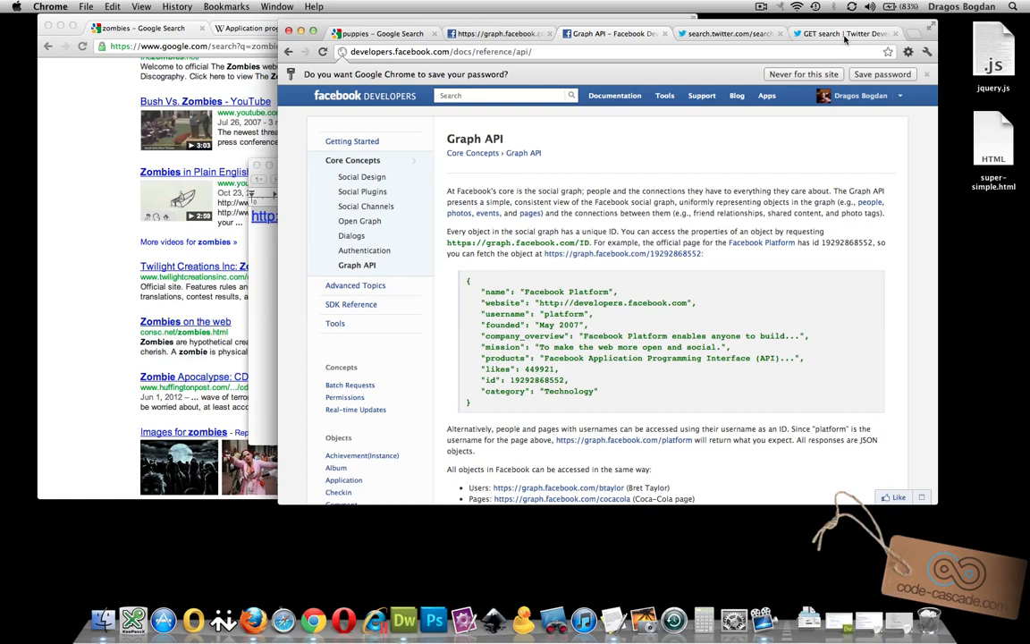
pyautogui.click(840, 32)
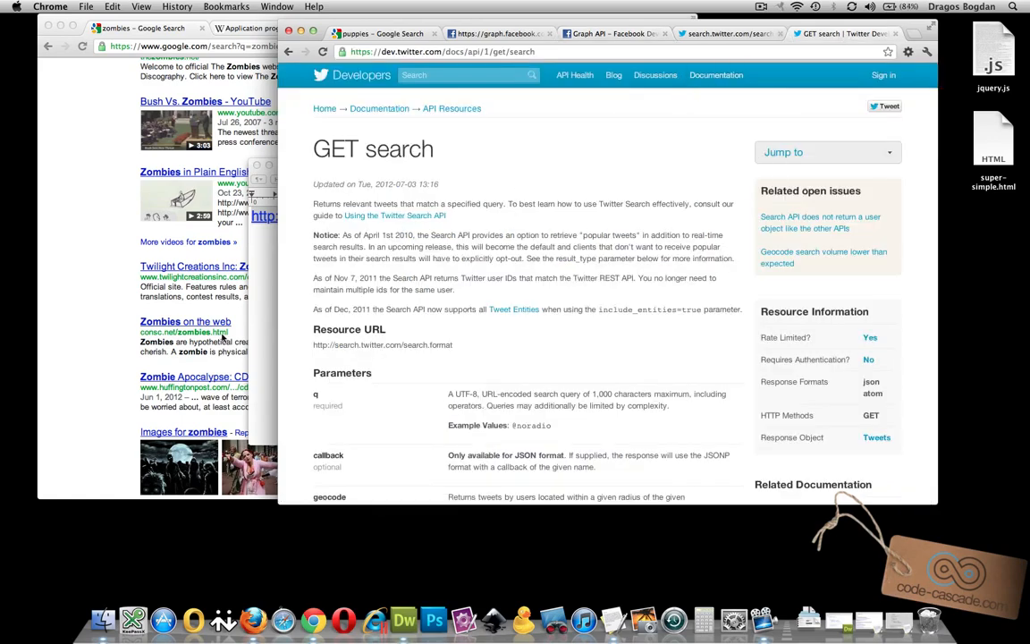
# Scroll Twitter's GET search parameters and compare with the Facebook Zombies JSON
pyautogui.scroll(-3)
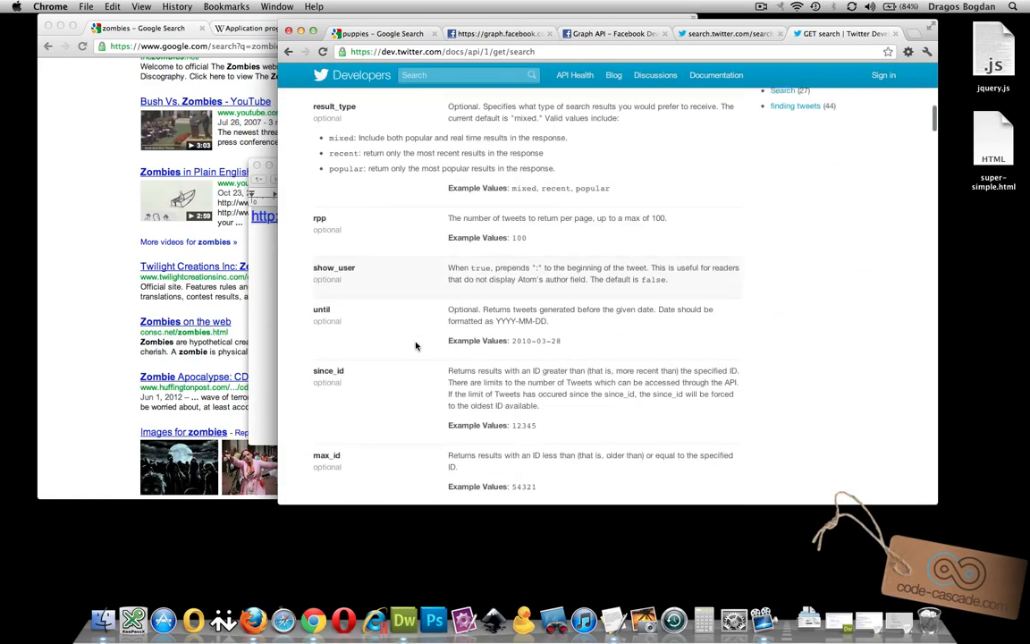
pyautogui.scroll(-3)
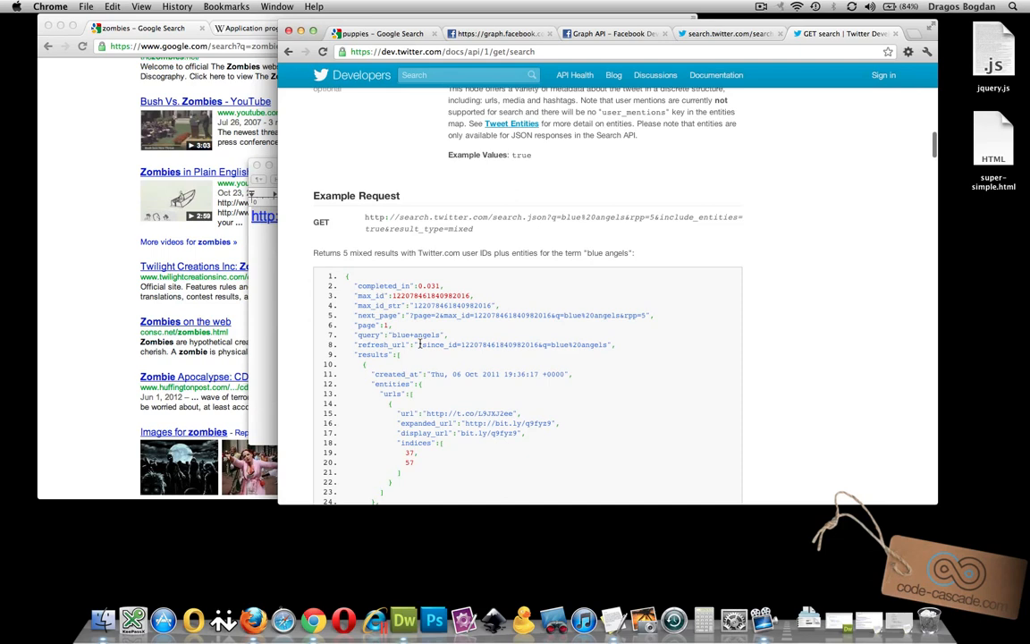
pyautogui.moveTo(300, 304)
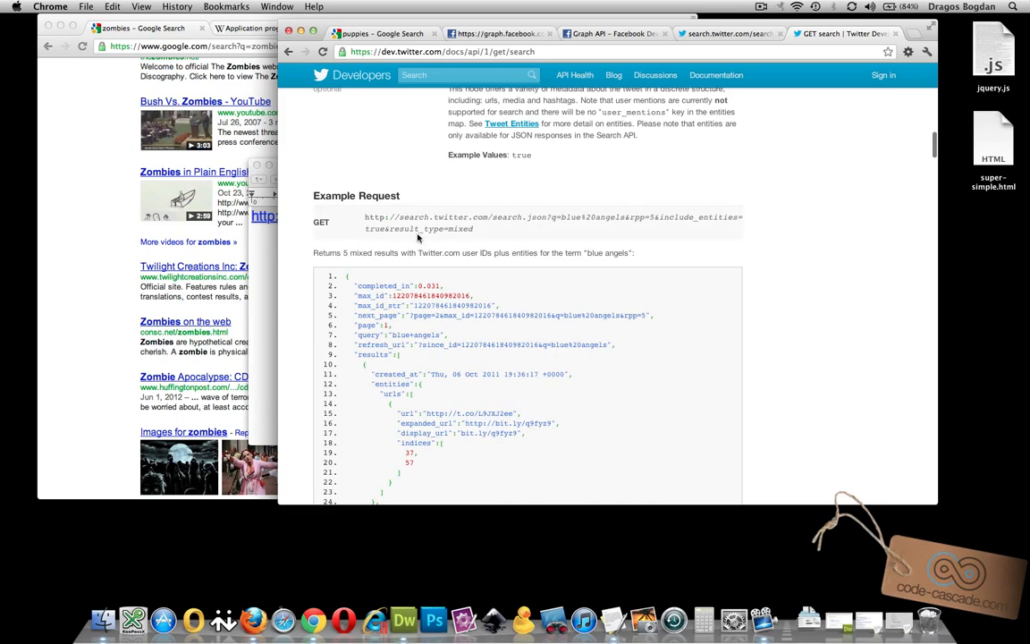
pyautogui.click(491, 32)
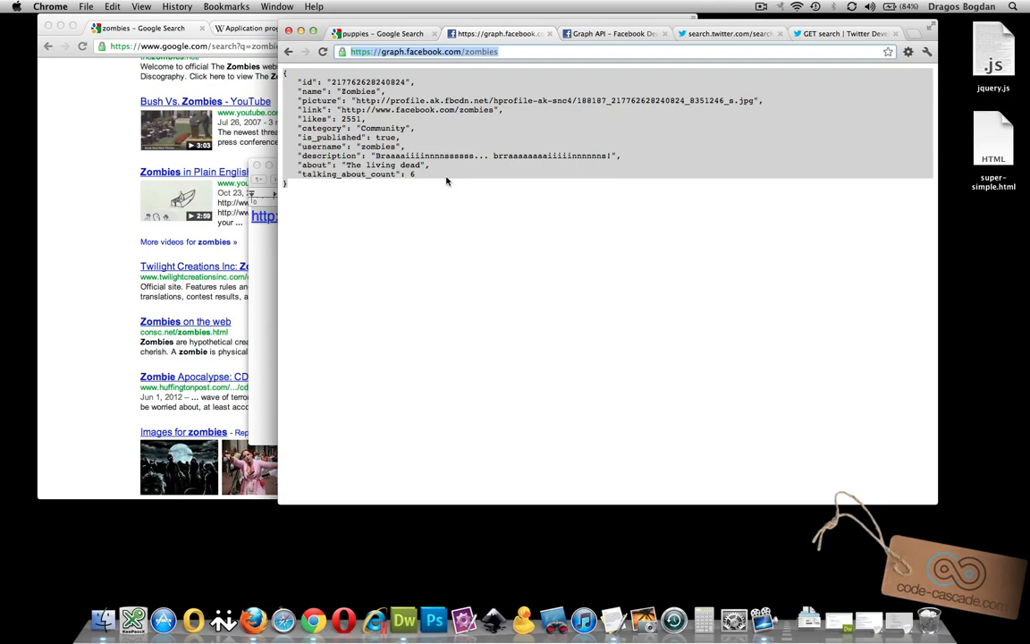
# Return to the GET search documentation and scroll back up through its parameters
pyautogui.click(729, 32)
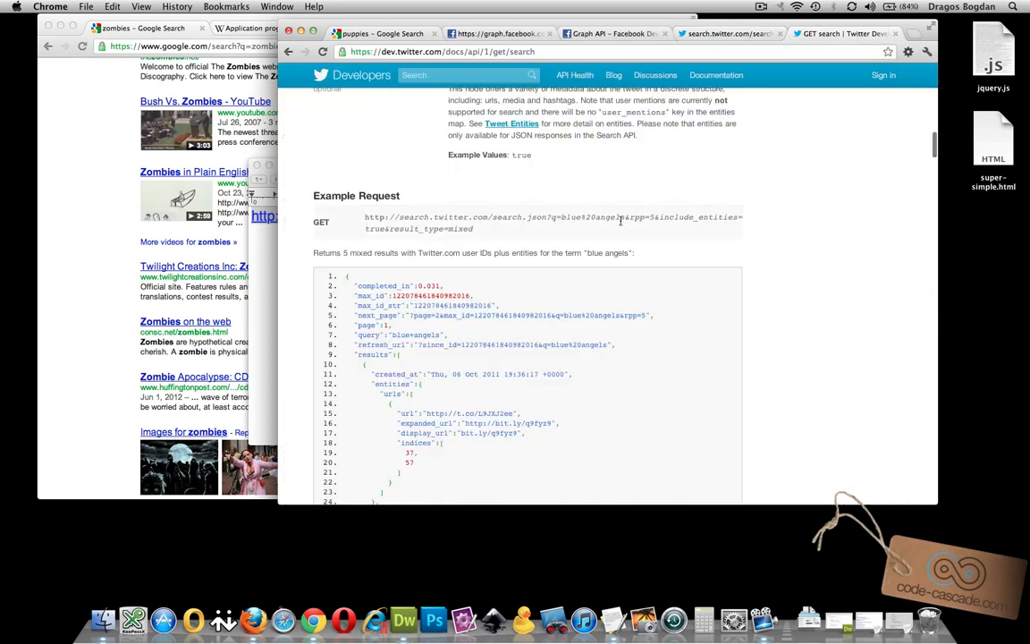
pyautogui.scroll(3)
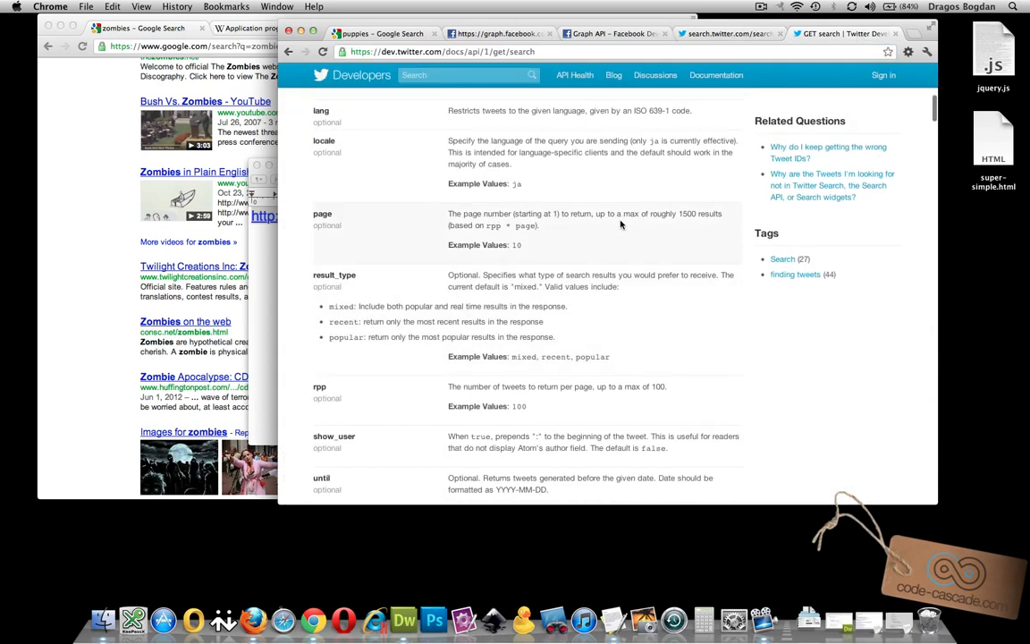
pyautogui.scroll(3)
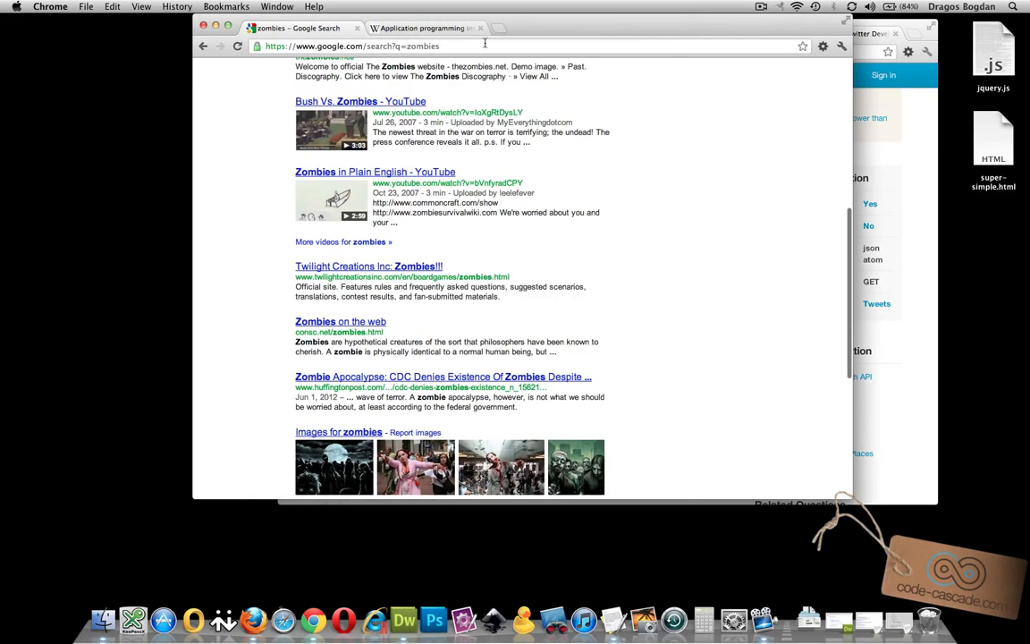
pyautogui.scroll(3)
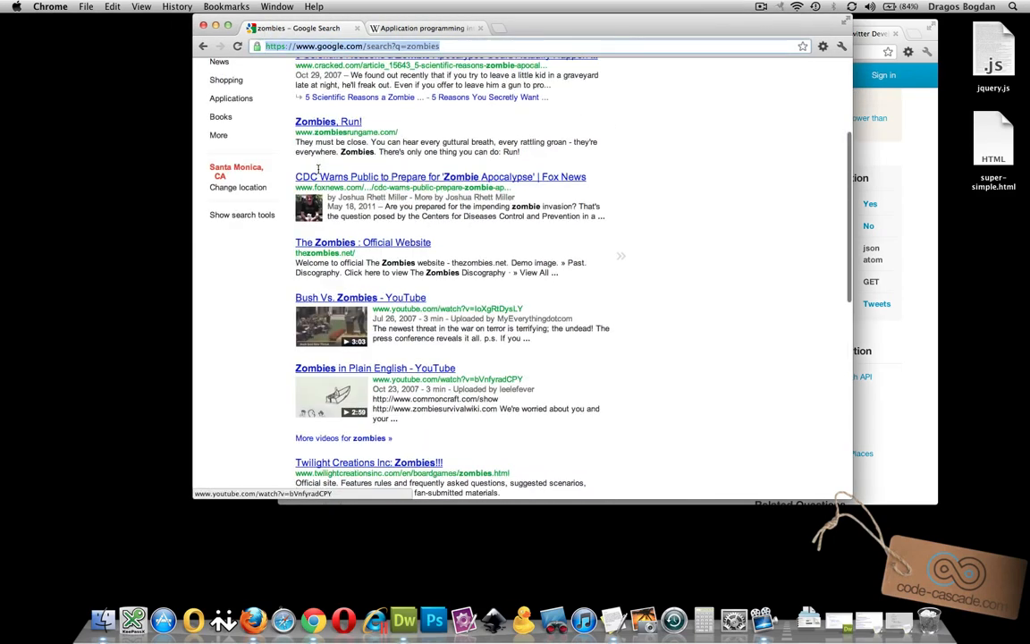
pyautogui.scroll(3)
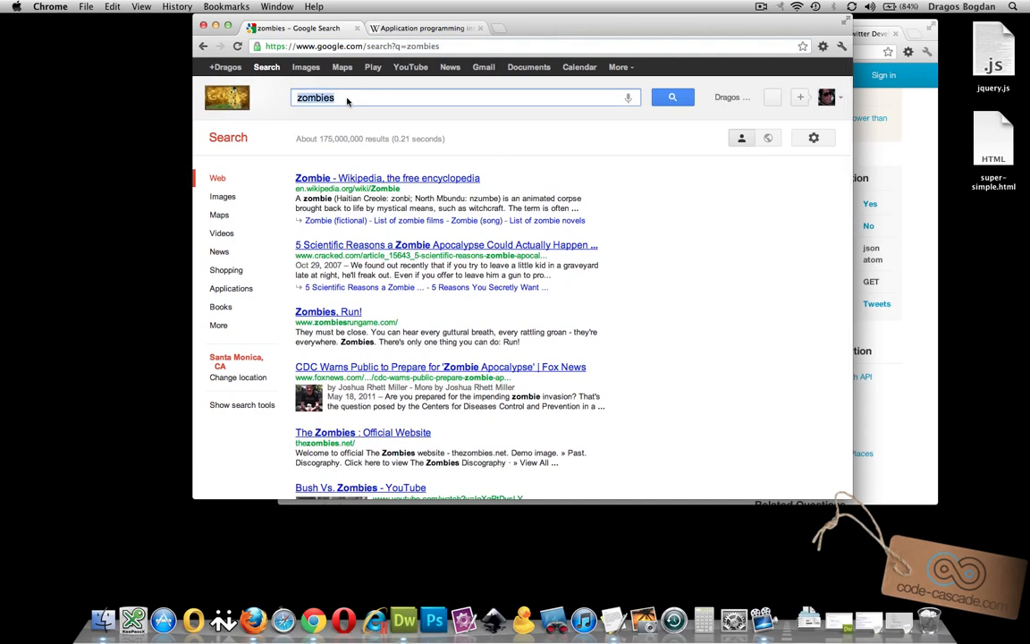
pyautogui.write('dragos bogdan')
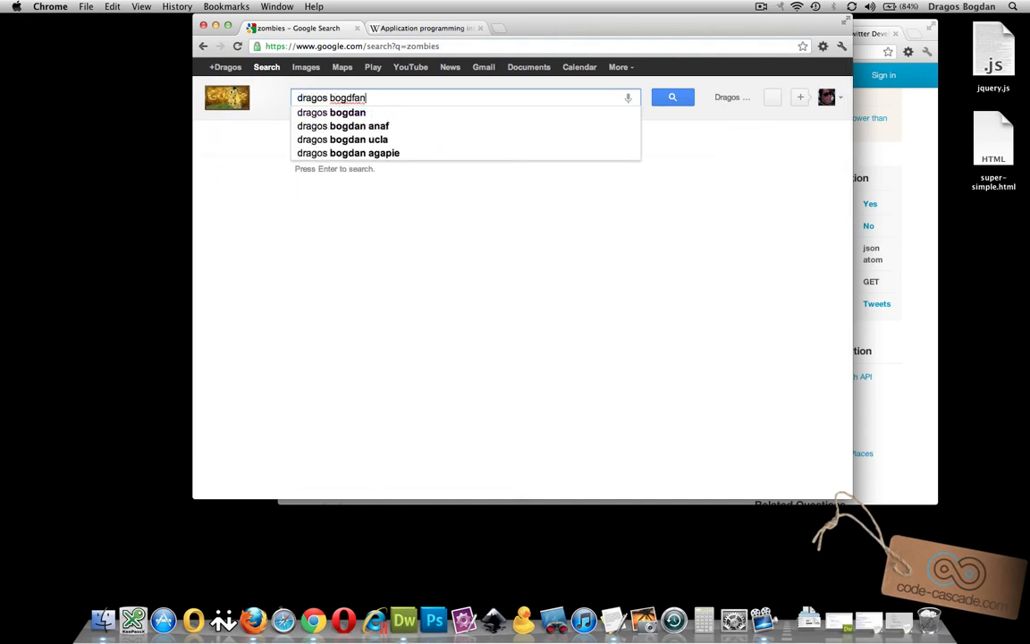
pyautogui.click(331, 111)
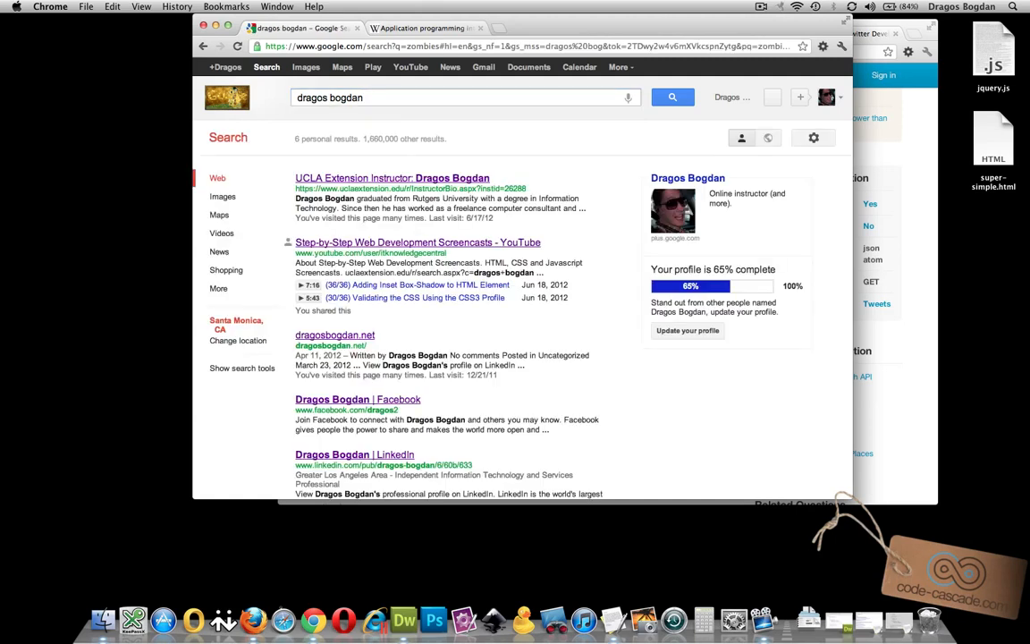